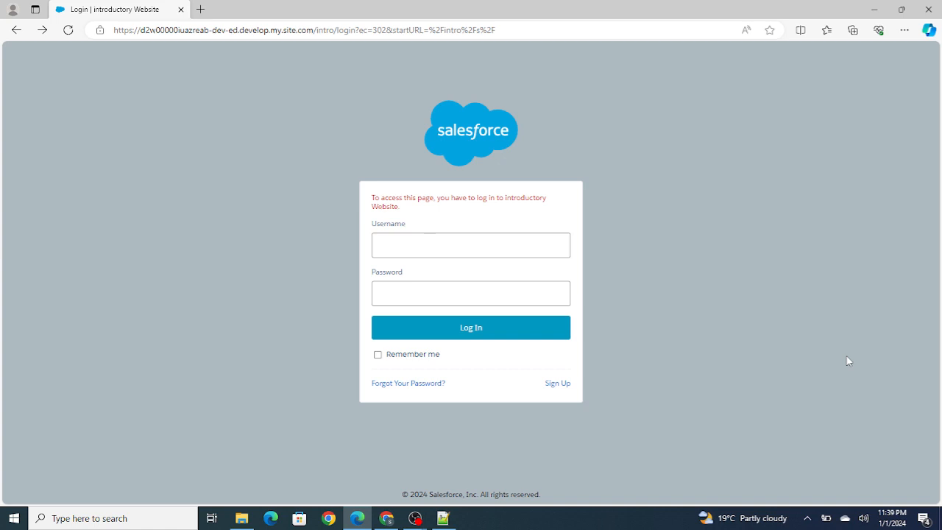
{"action": "mouse_move", "coordinate": [586, 498]}
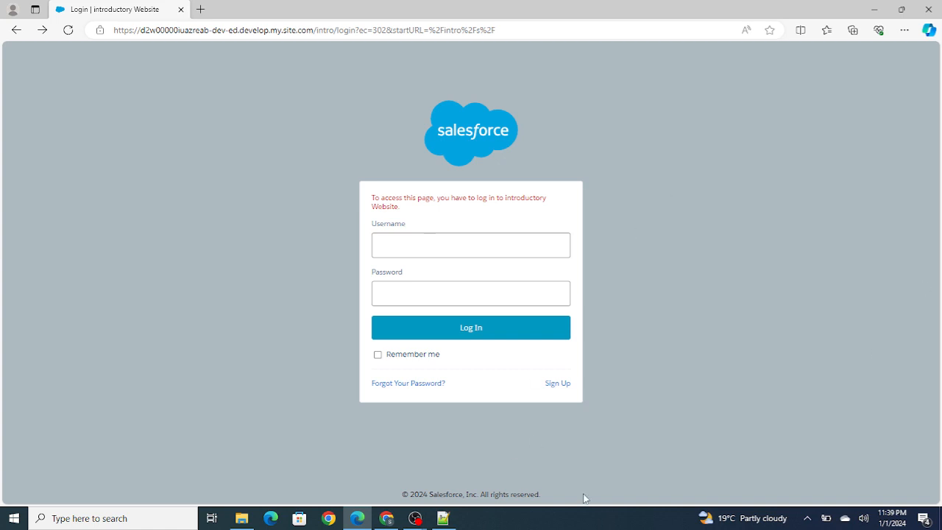
{"action": "mouse_move", "coordinate": [553, 374]}
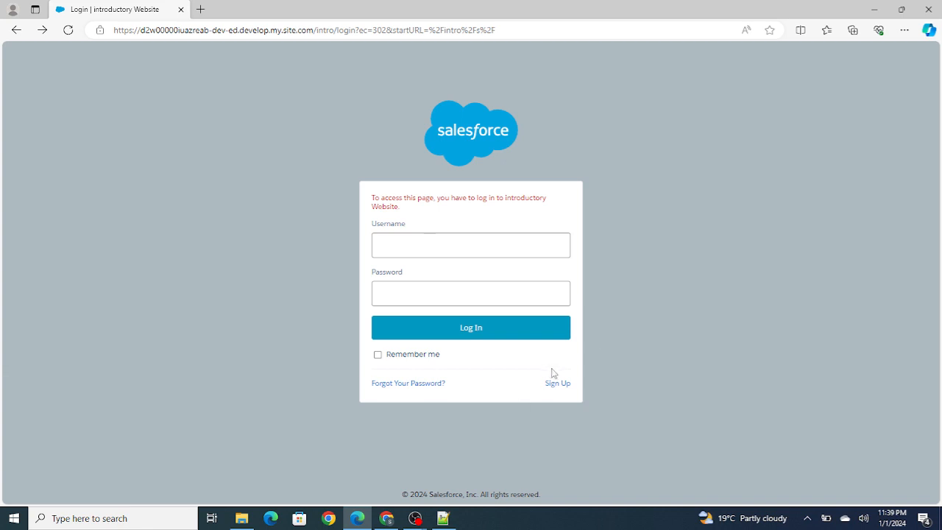
- Follow the Sign Up link on the community login page to reach New User Registration
{"action": "left_click", "coordinate": [558, 383]}
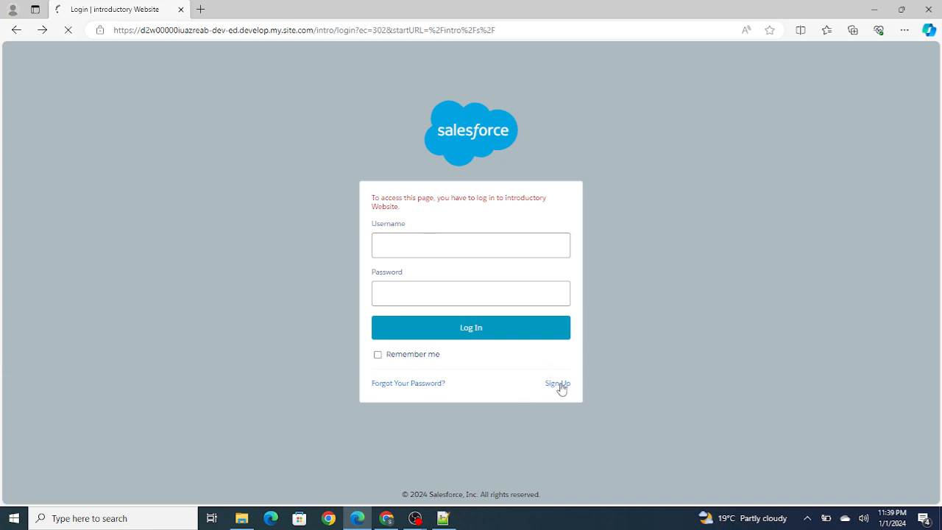
{"action": "left_click", "coordinate": [556, 382]}
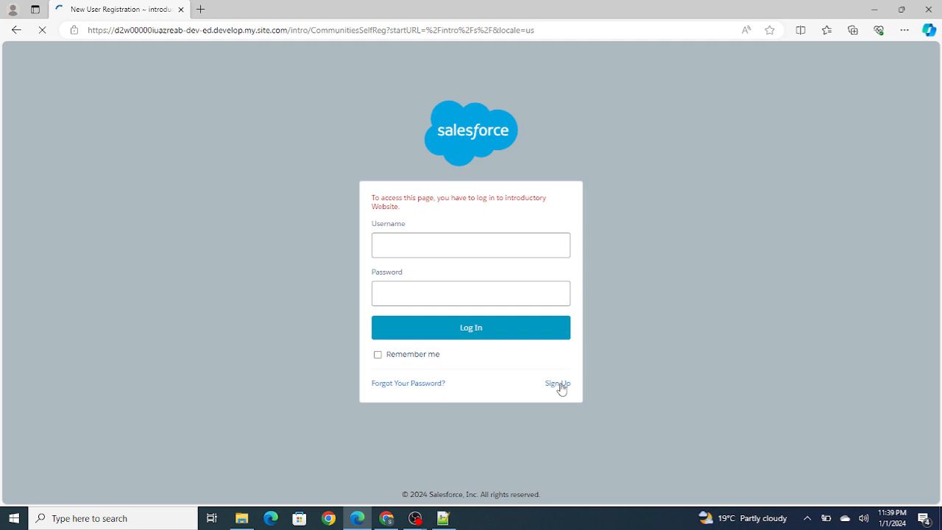
{"action": "left_click", "coordinate": [557, 383]}
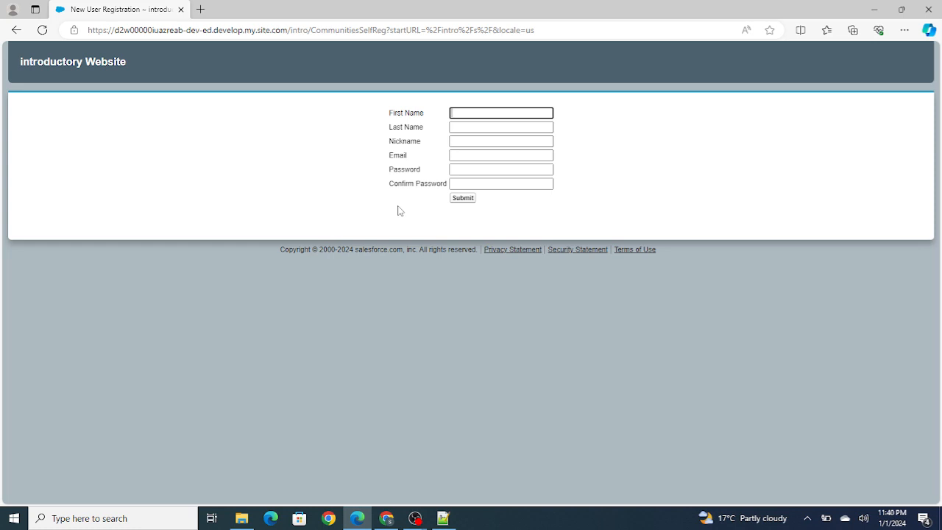
- Write 'Sign Up --> Creating User' in the note, then return to the account record
{"action": "left_click", "coordinate": [443, 518]}
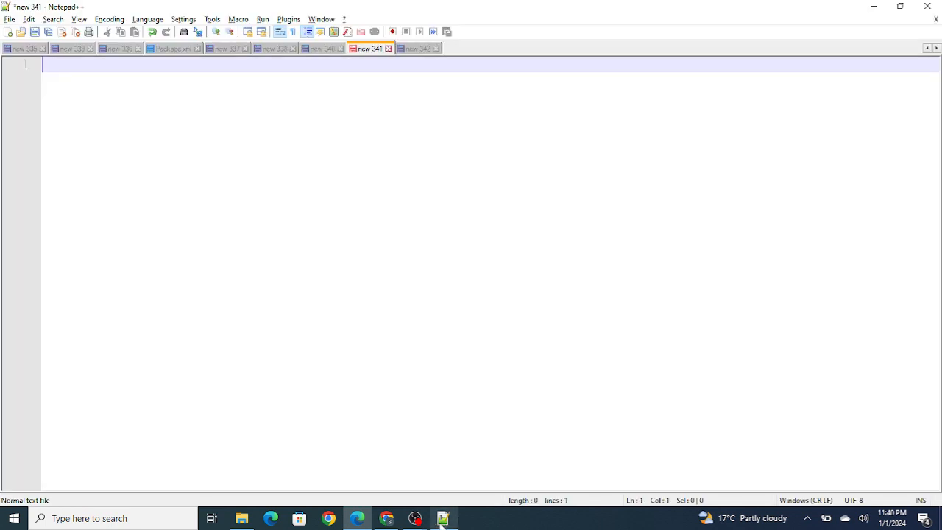
{"action": "mouse_move", "coordinate": [353, 235]}
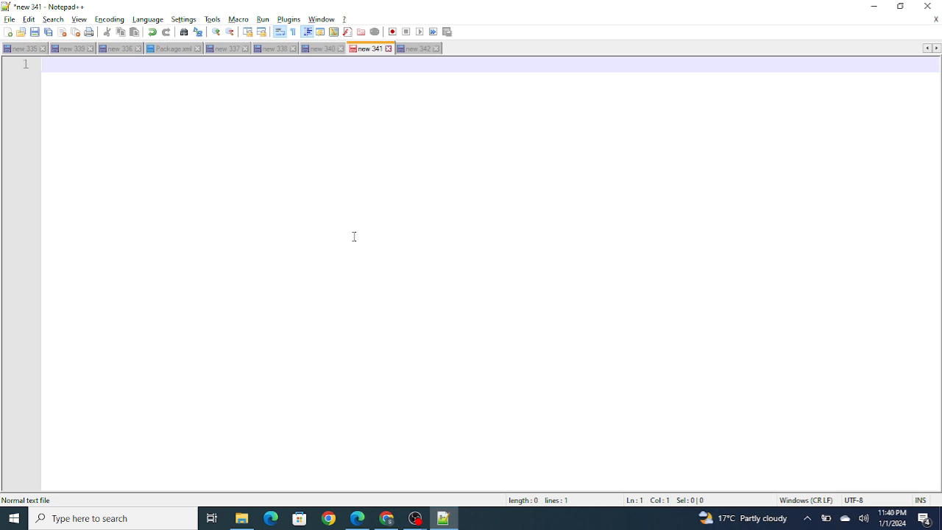
{"action": "type", "text": "S"}
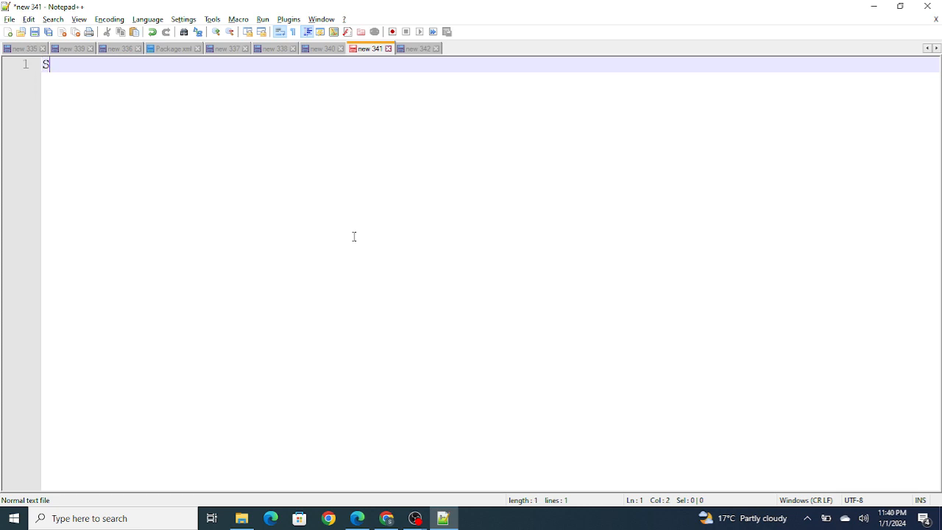
{"action": "type", "text": "i"}
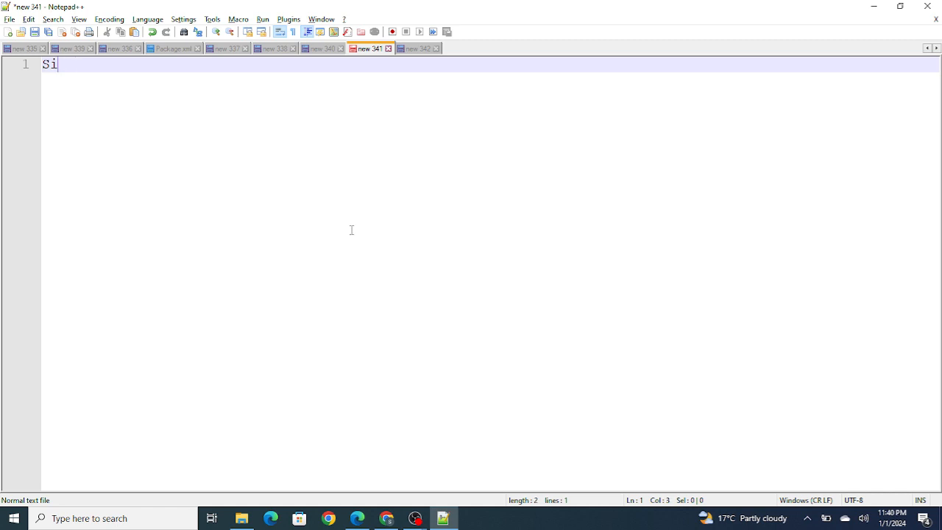
{"action": "type", "text": "gn Up -->"}
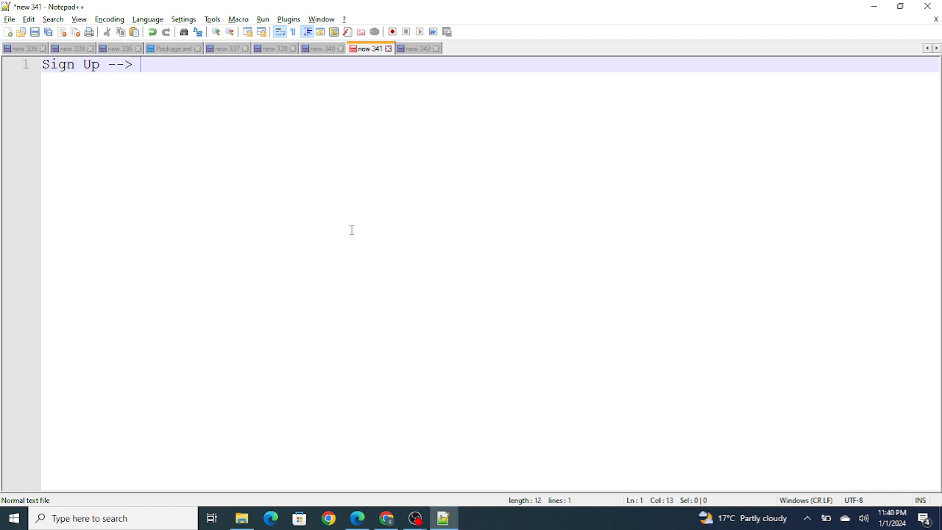
{"action": "type", "text": "Creating User"}
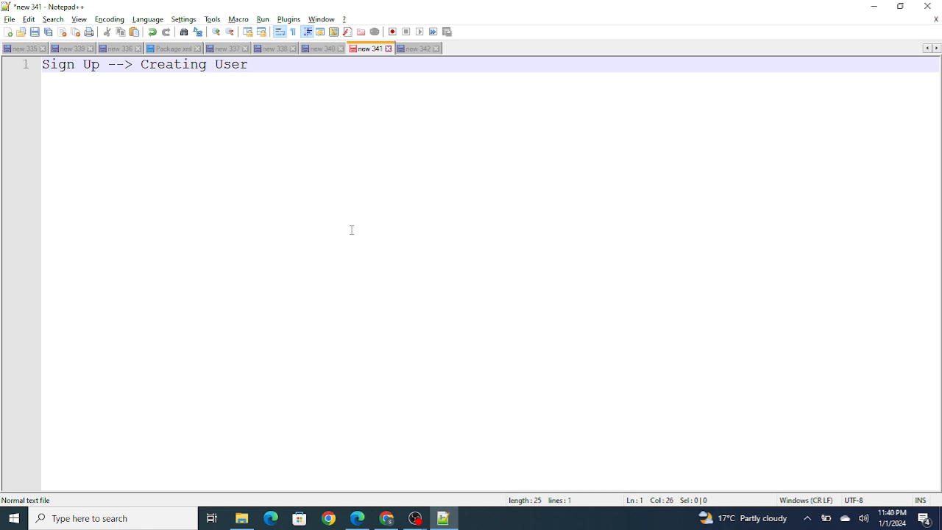
{"action": "left_click", "coordinate": [247, 64]}
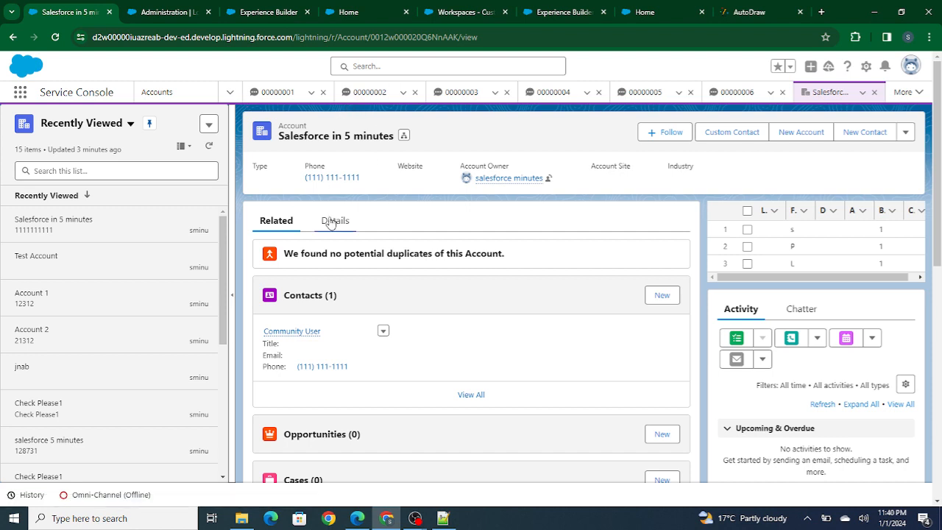
- From the account's Related list, reach the Community User contact and its Details
{"action": "left_click", "coordinate": [334, 221]}
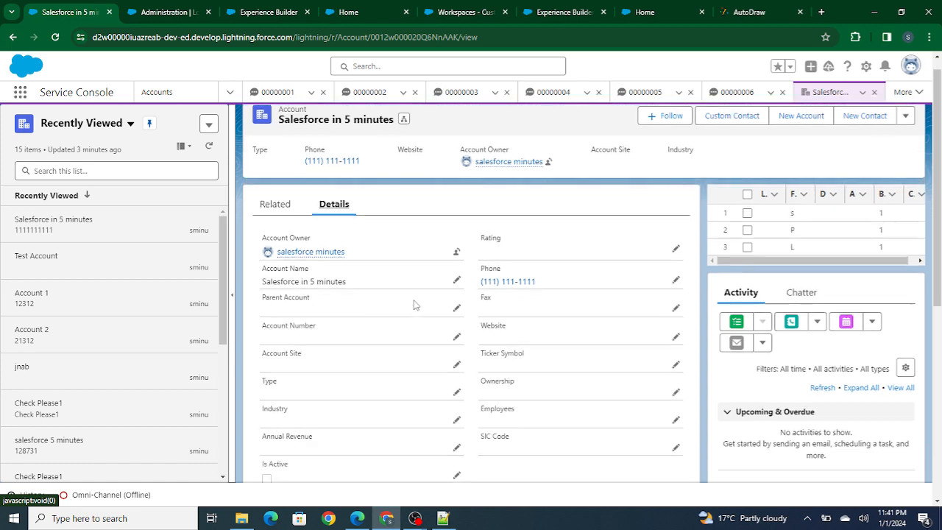
{"action": "left_click", "coordinate": [276, 199]}
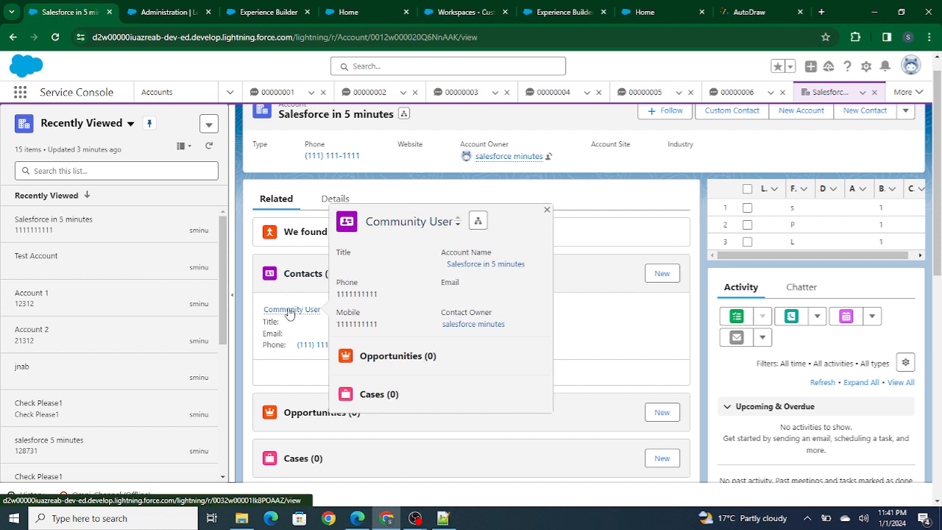
{"action": "left_click", "coordinate": [288, 309]}
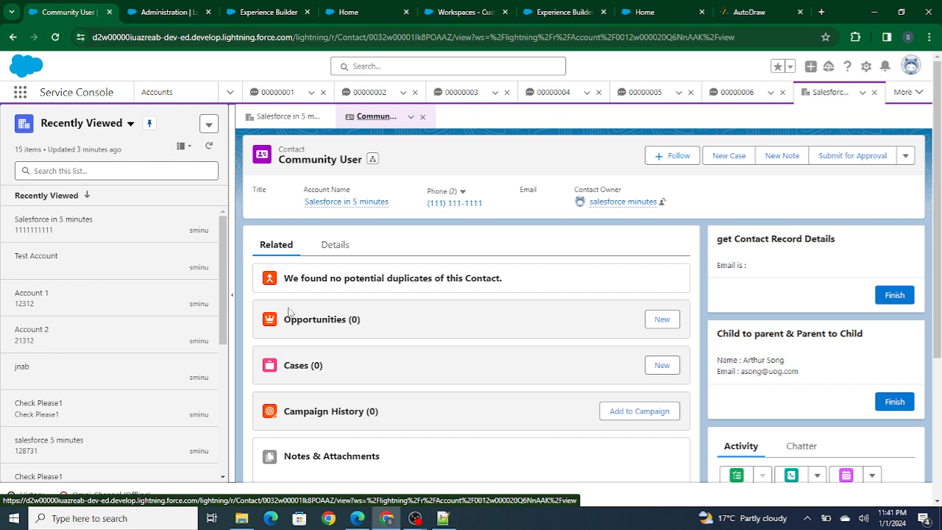
{"action": "left_click", "coordinate": [335, 245]}
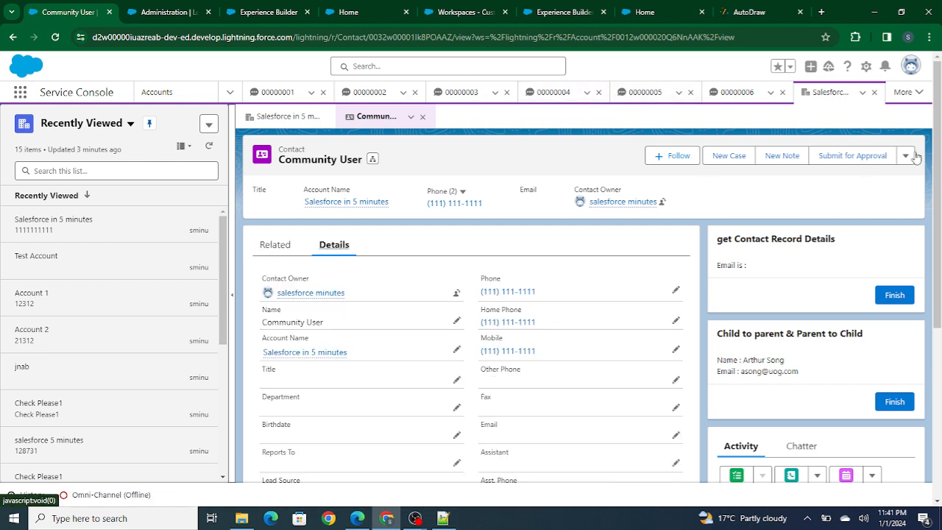
{"action": "left_click", "coordinate": [912, 156]}
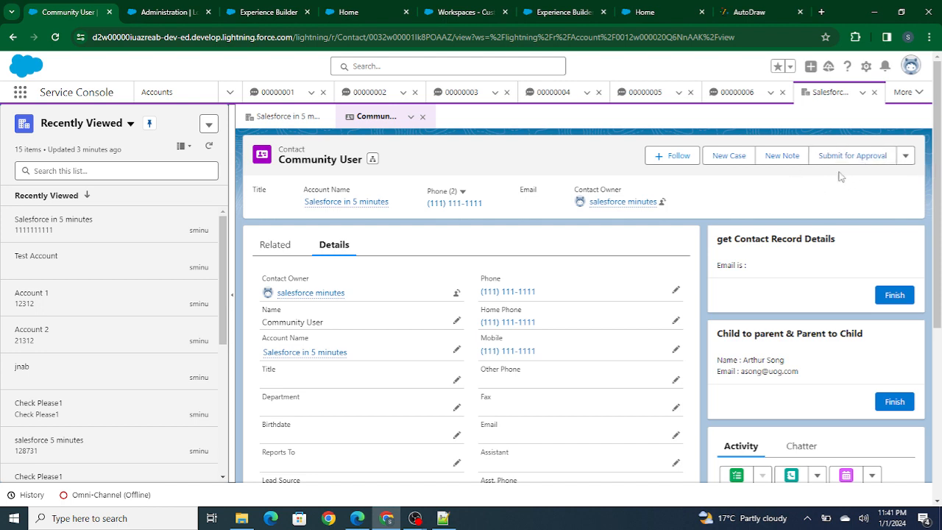
{"action": "mouse_move", "coordinate": [794, 186]}
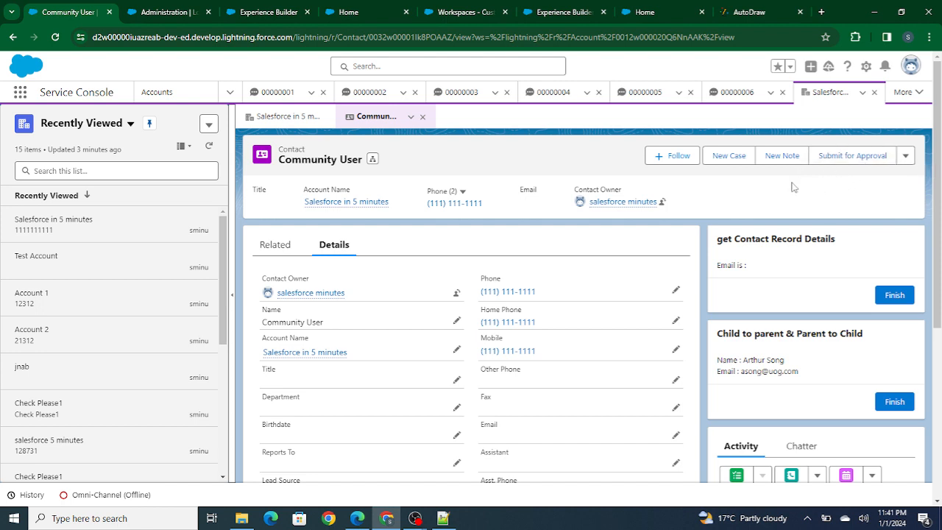
{"action": "mouse_move", "coordinate": [773, 118]}
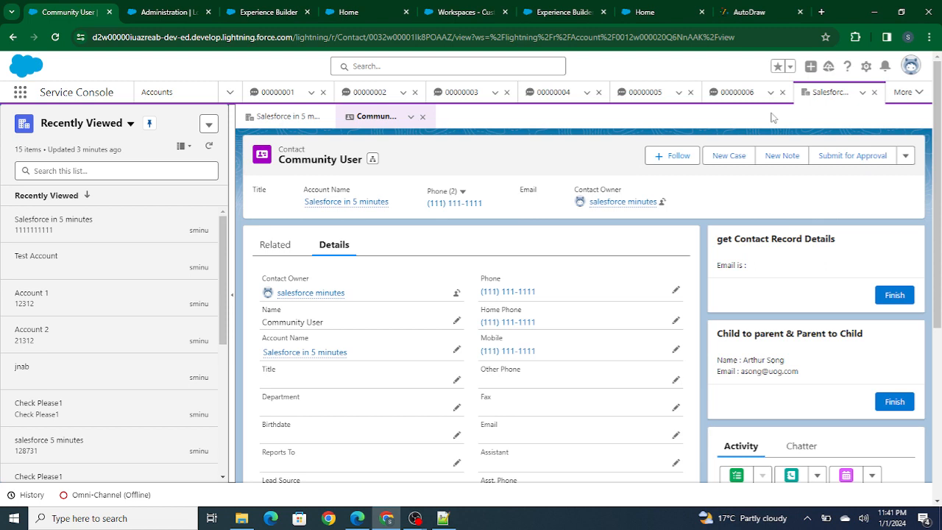
{"action": "mouse_move", "coordinate": [909, 64]}
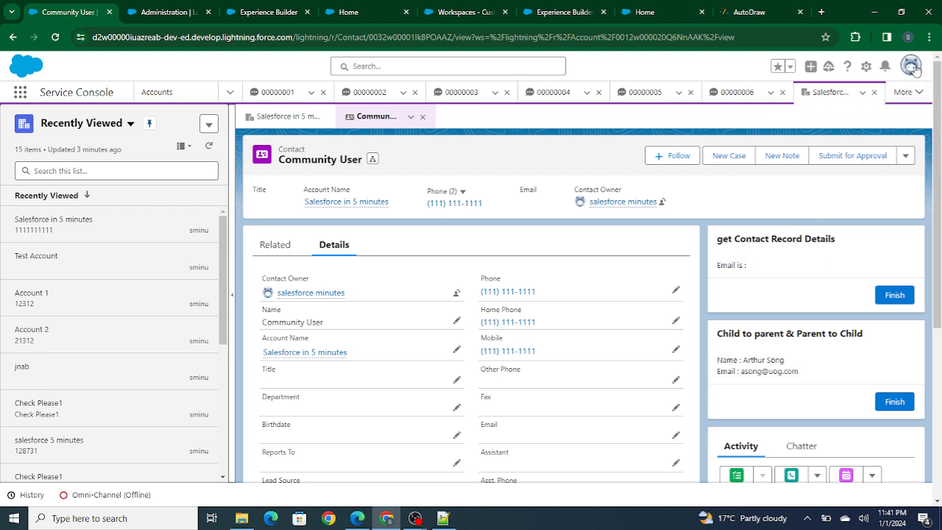
- Switch the org to Salesforce Classic from the profile menu
{"action": "left_click", "coordinate": [911, 65]}
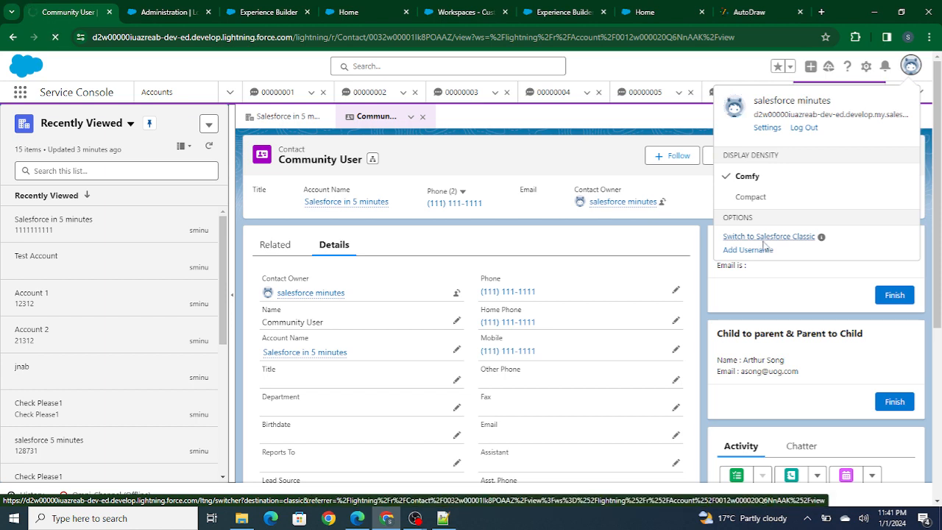
{"action": "left_click", "coordinate": [768, 236]}
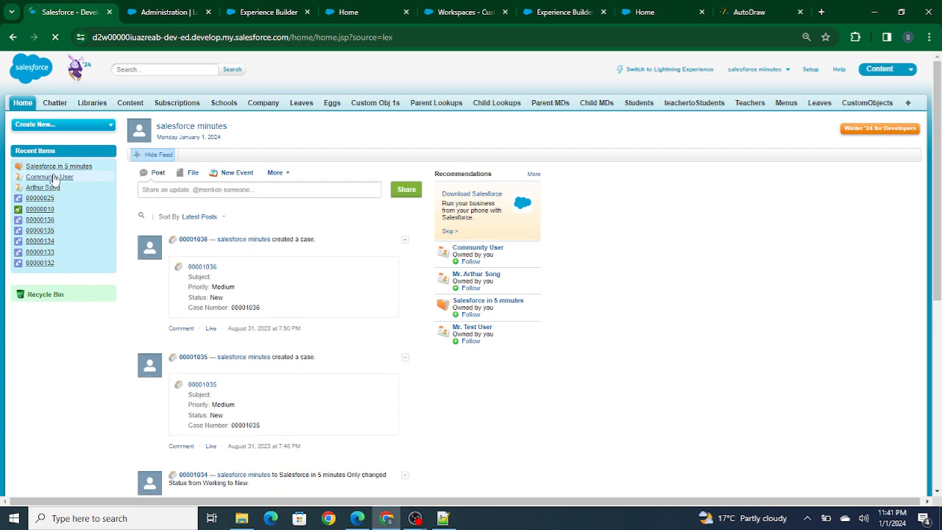
- Bring up the Community User contact record from Recent Items in Classic
{"action": "left_click", "coordinate": [49, 177]}
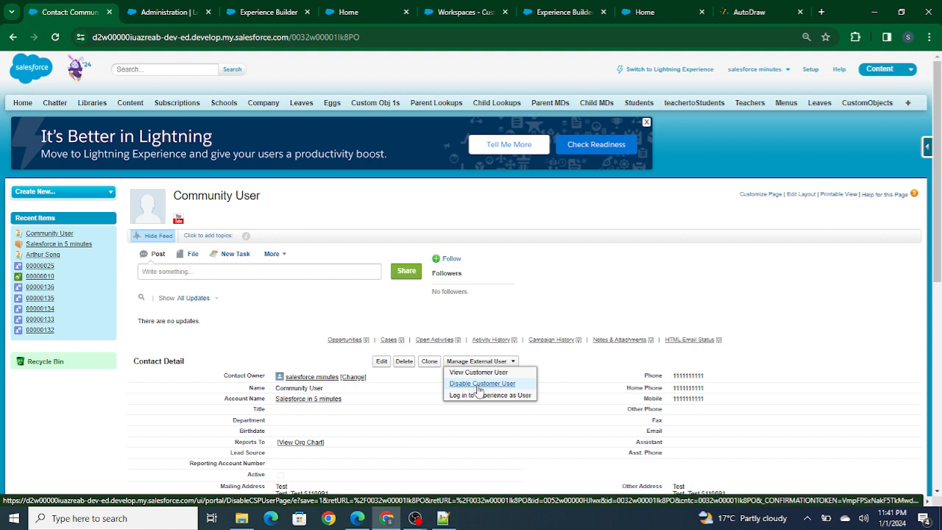
{"action": "mouse_move", "coordinate": [480, 395]}
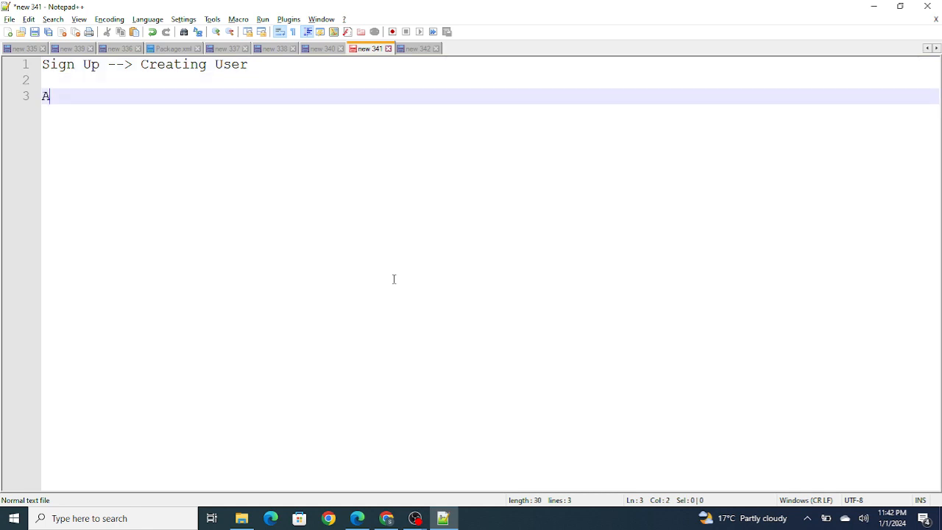
- Add the line 'Account ---> Contact ----> User ( Its Done )' to the note
{"action": "type", "text": "ccount ---"}
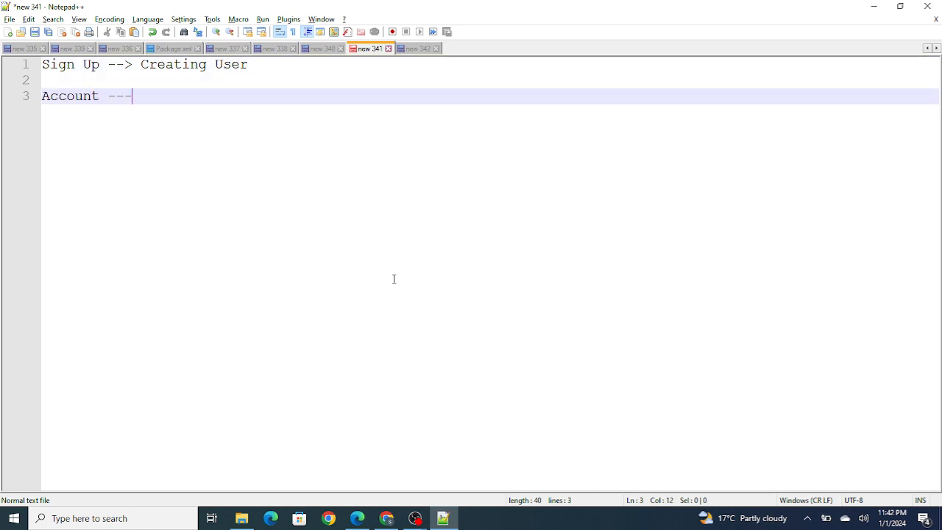
{"action": "type", "text": "> C"}
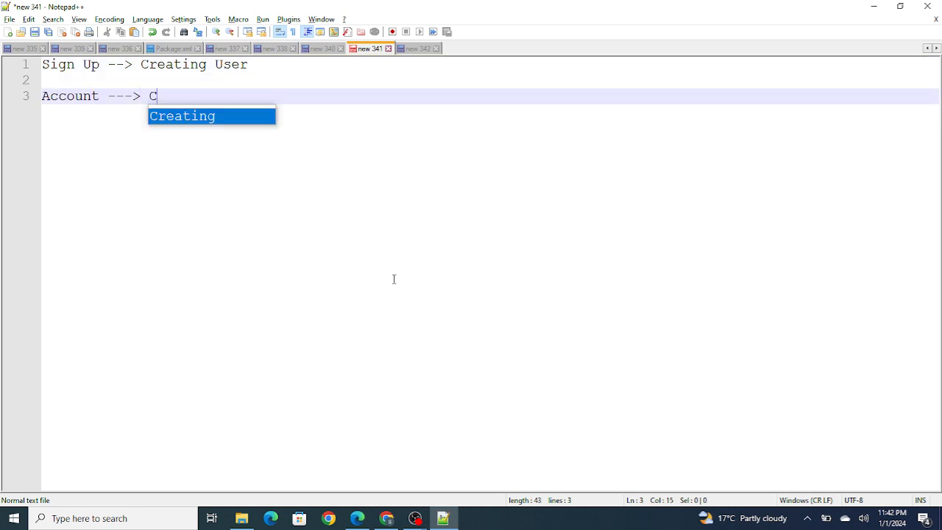
{"action": "type", "text": "ontact ---->"}
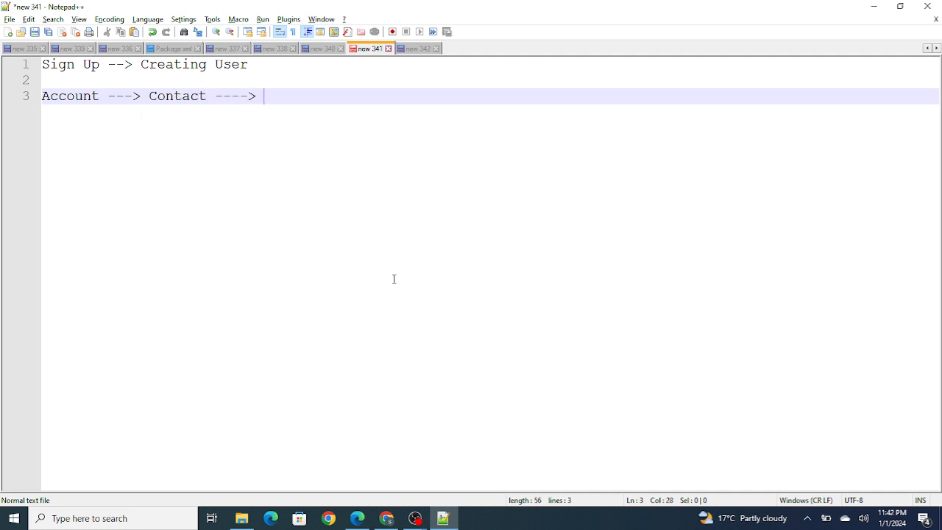
{"action": "type", "text": "User"}
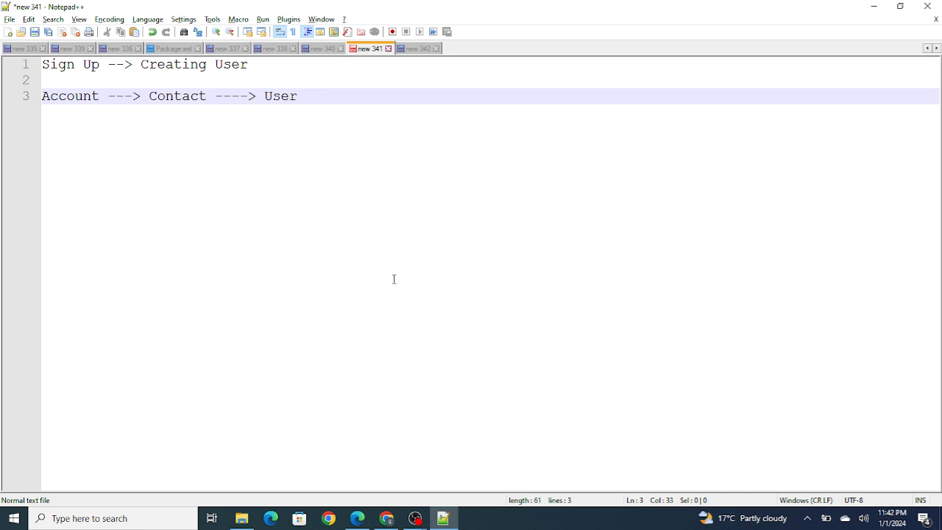
{"action": "type", "text": "( Its D"}
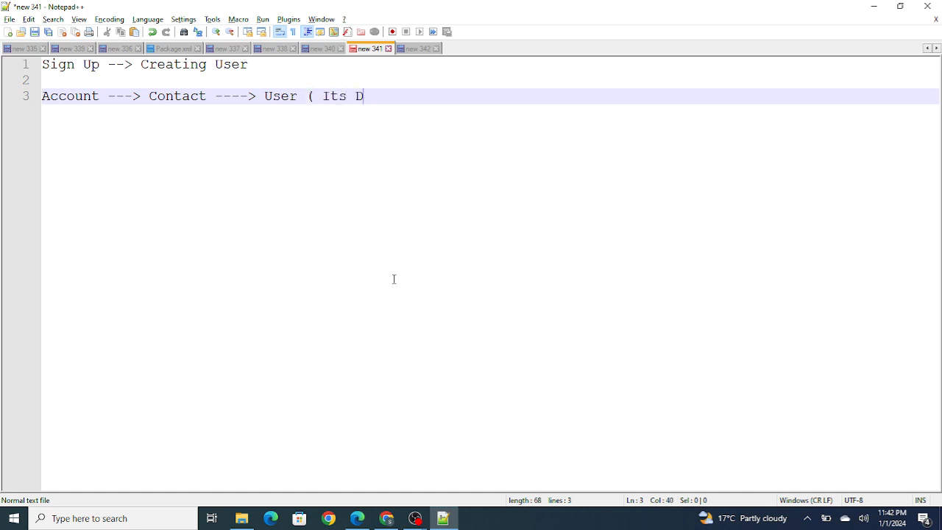
{"action": "type", "text": "one )"}
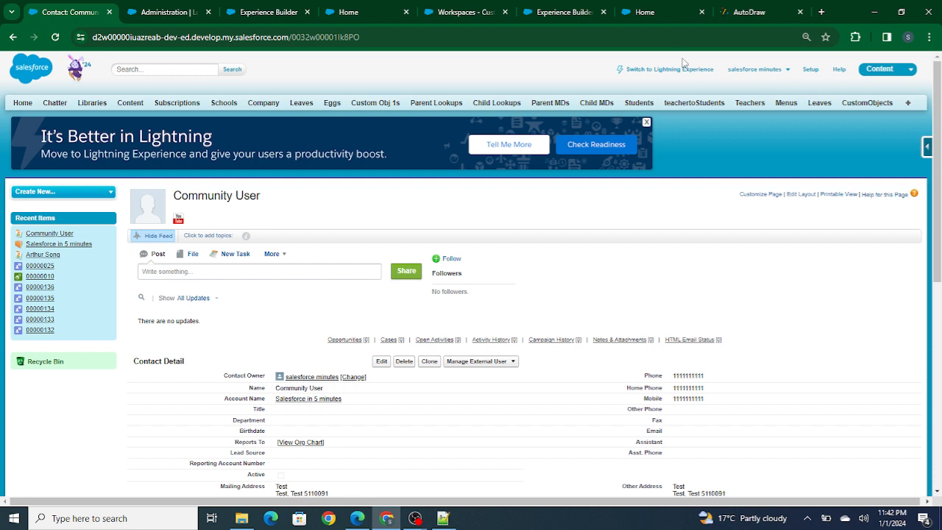
{"action": "mouse_move", "coordinate": [695, 140]}
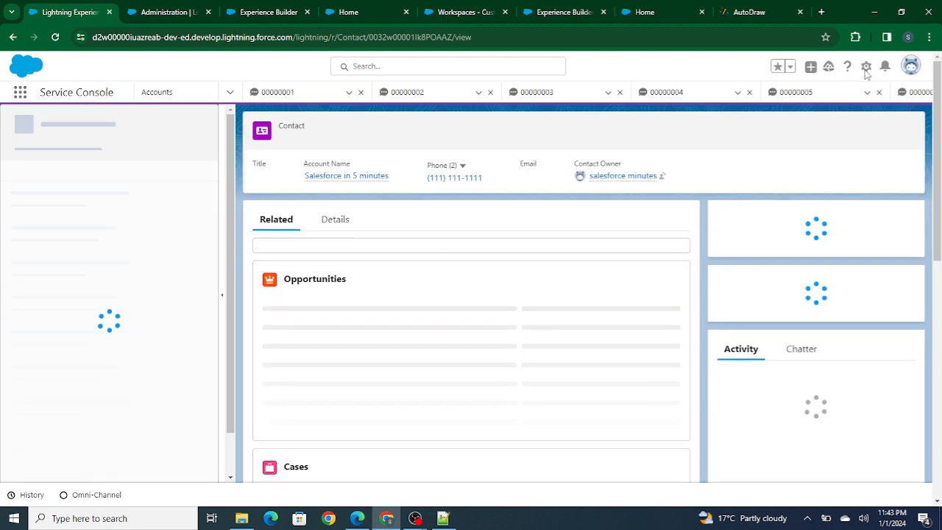
- Search 'Comm', pick the Community User user and reach its full User Detail in Setup
{"action": "left_click", "coordinate": [885, 66]}
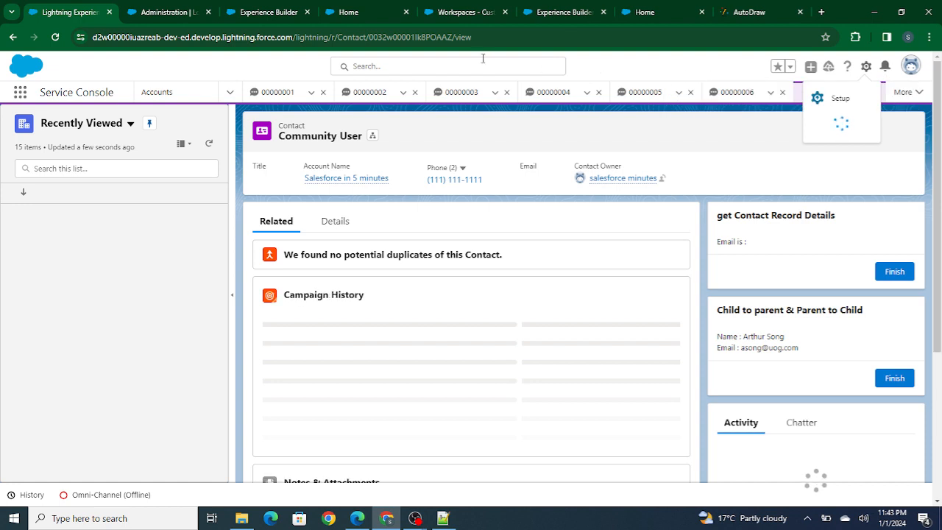
{"action": "left_click", "coordinate": [447, 65]}
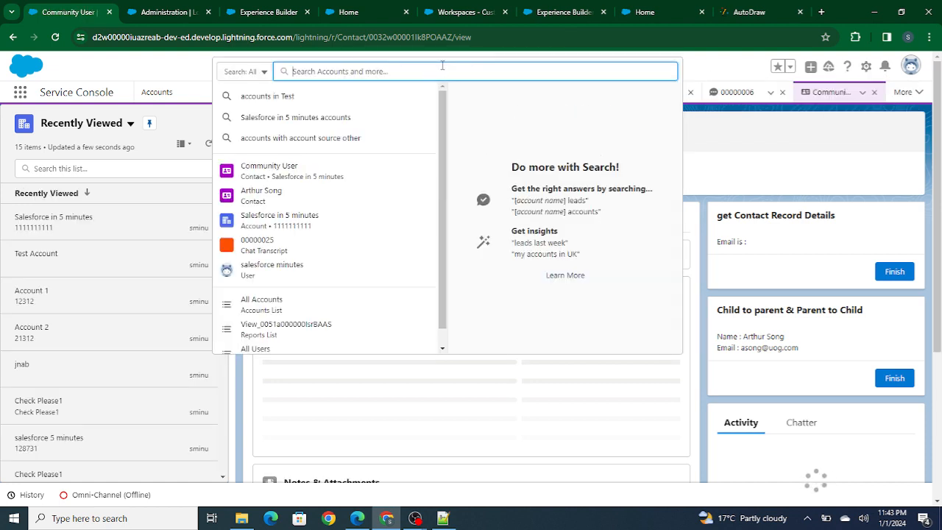
{"action": "type", "text": "Comm"}
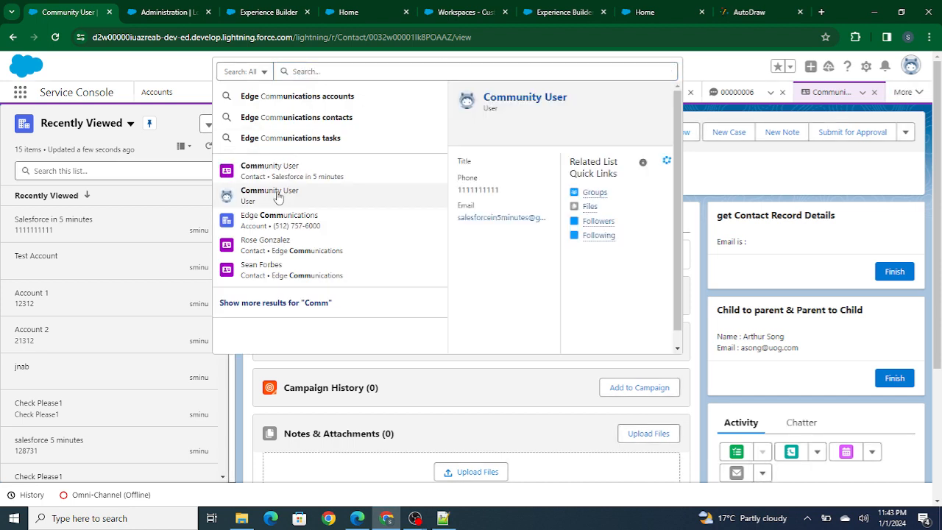
{"action": "left_click", "coordinate": [270, 194]}
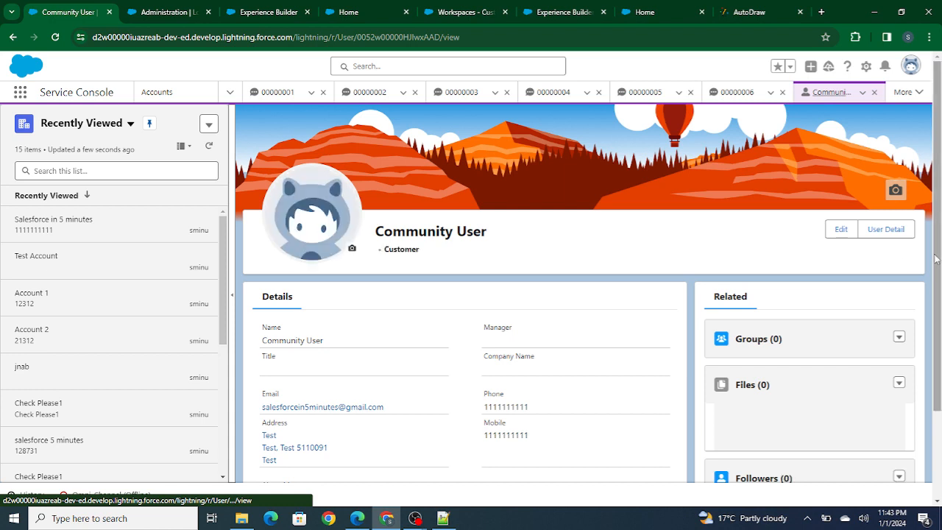
{"action": "left_click", "coordinate": [886, 229]}
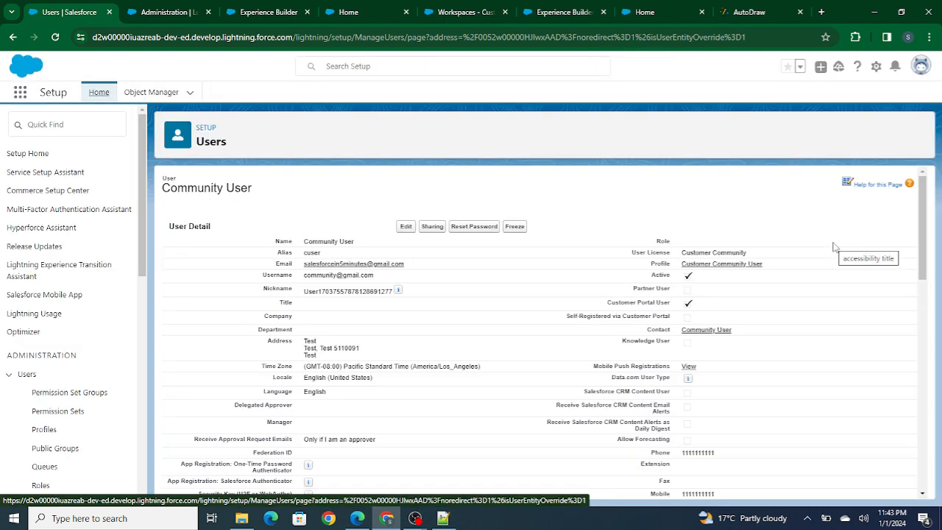
- Review the user record's linked Contact field, then begin editing Community User
{"action": "scroll", "scroll_direction": "down", "scroll_amount": 3}
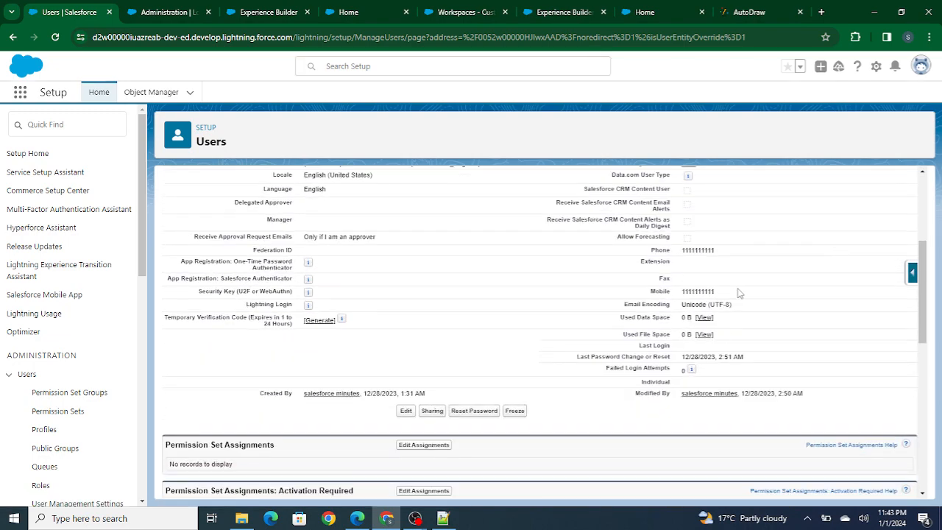
{"action": "scroll", "scroll_direction": "up", "scroll_amount": 3}
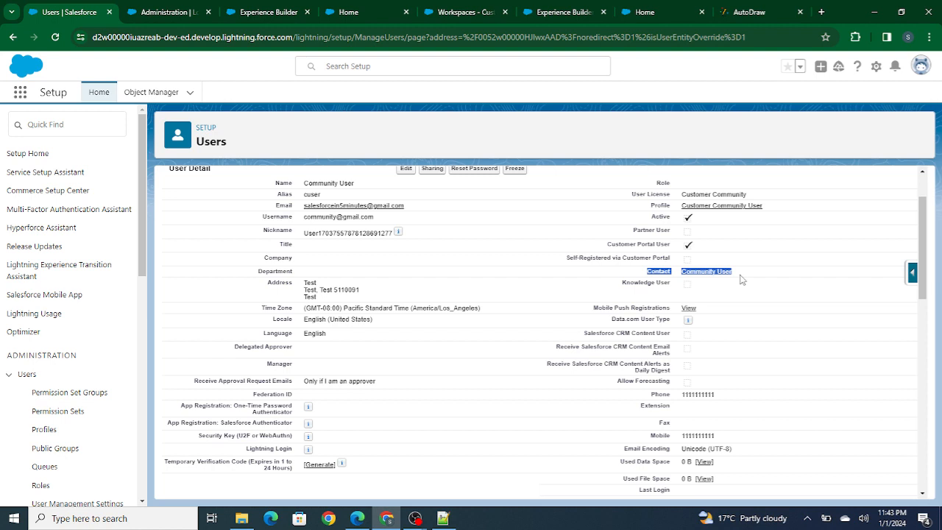
{"action": "scroll", "scroll_direction": "up", "scroll_amount": 3}
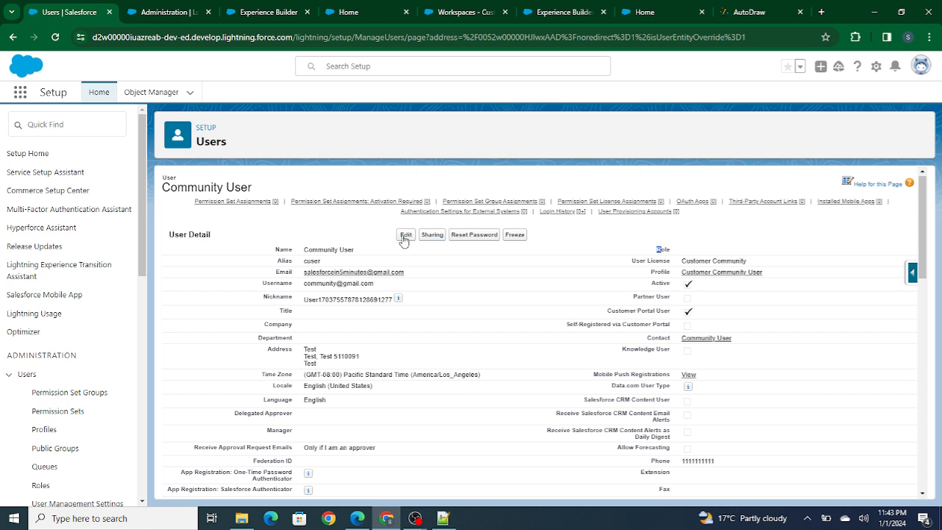
{"action": "left_click", "coordinate": [406, 234]}
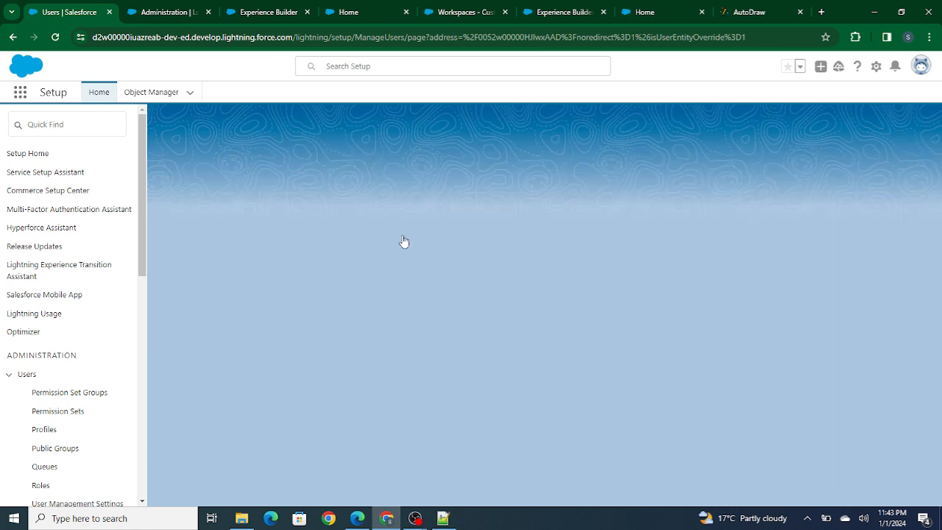
- Extend line 3 of the note with 'and Attatch The Contact to this user'
{"action": "left_click", "coordinate": [441, 519]}
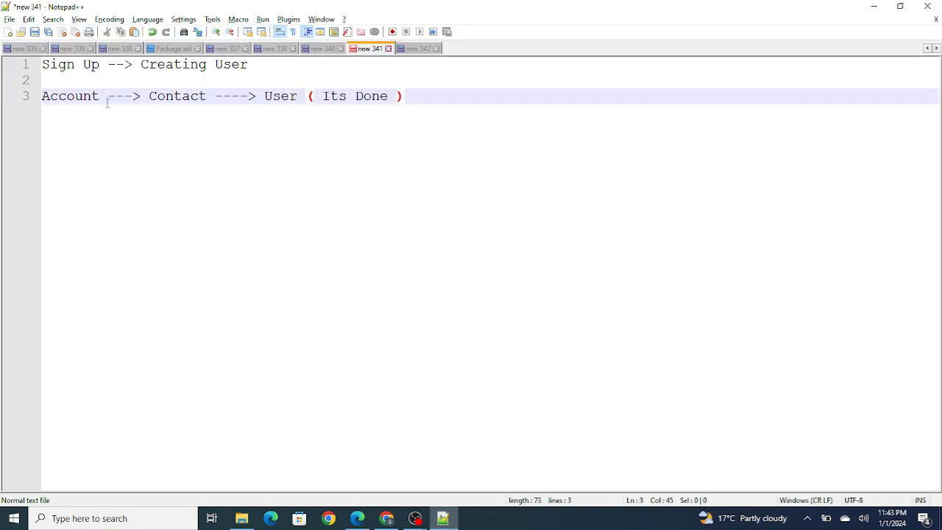
{"action": "double_click", "coordinate": [69, 96]}
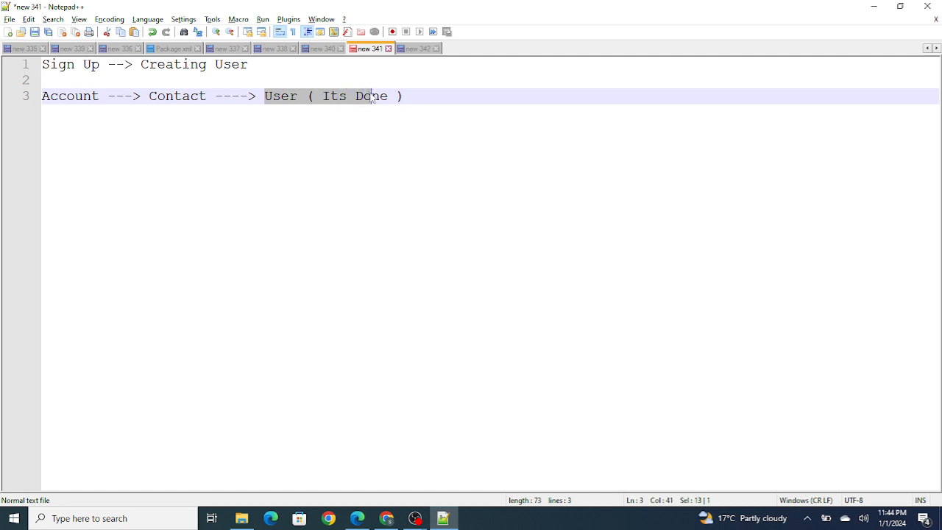
{"action": "type", "text": "s"}
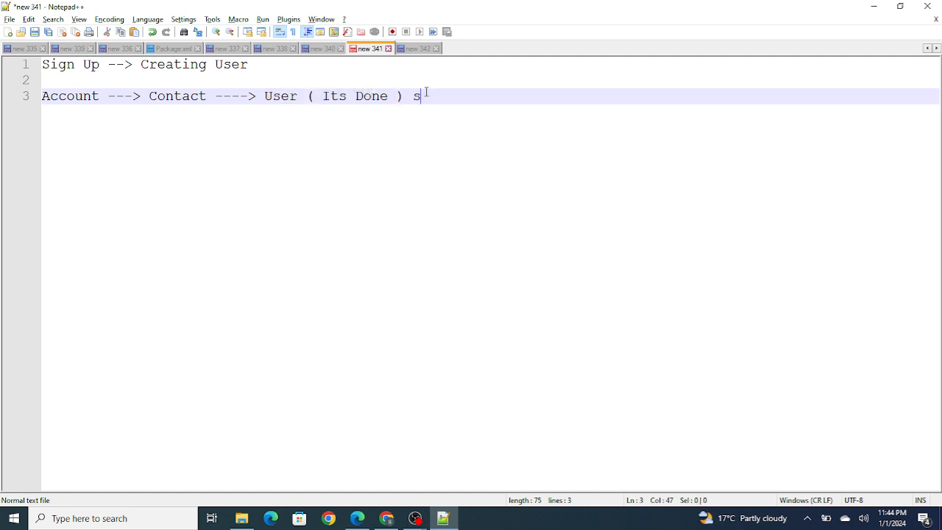
{"action": "type", "text": "nd Attatch"}
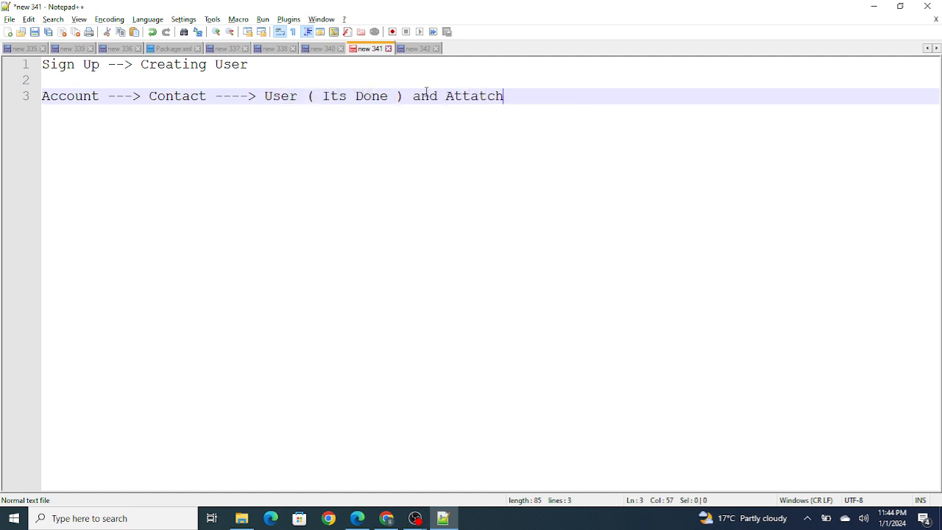
{"action": "type", "text": "The Contact to"}
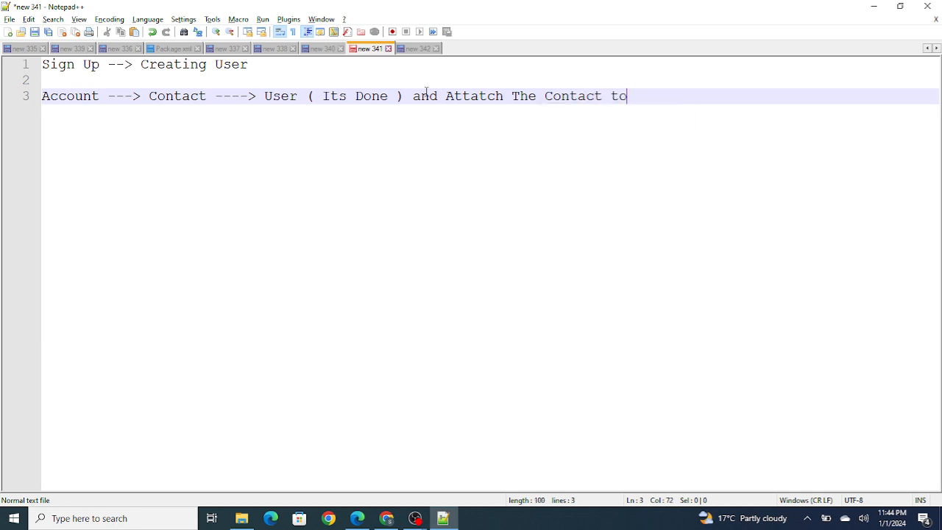
{"action": "type", "text": "this user"}
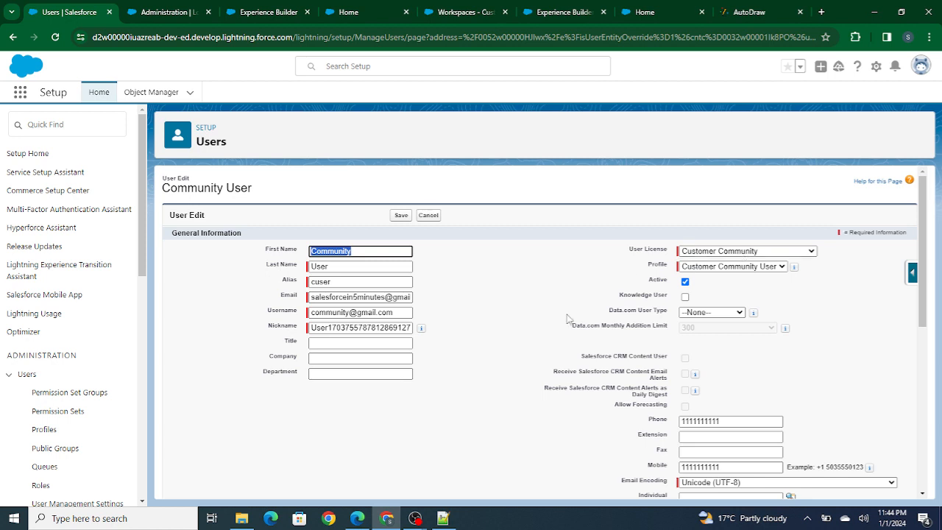
{"action": "mouse_move", "coordinate": [415, 518]}
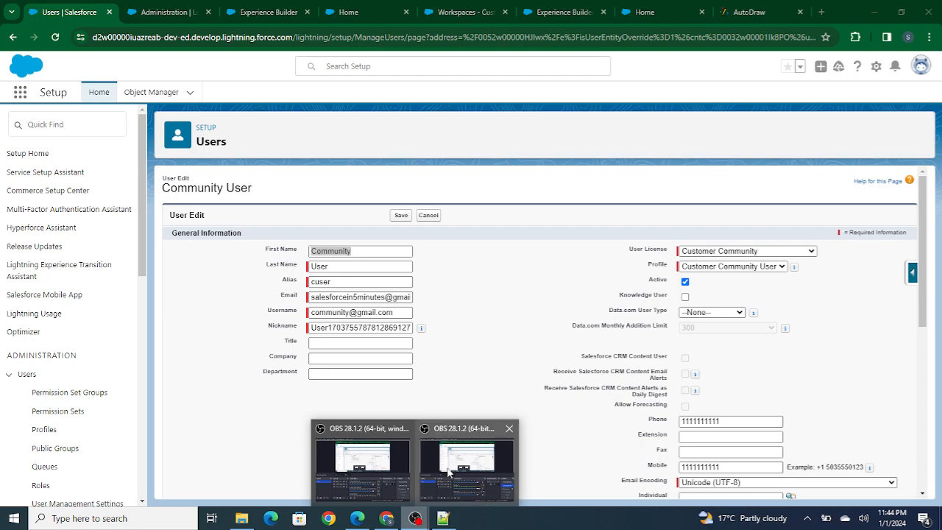